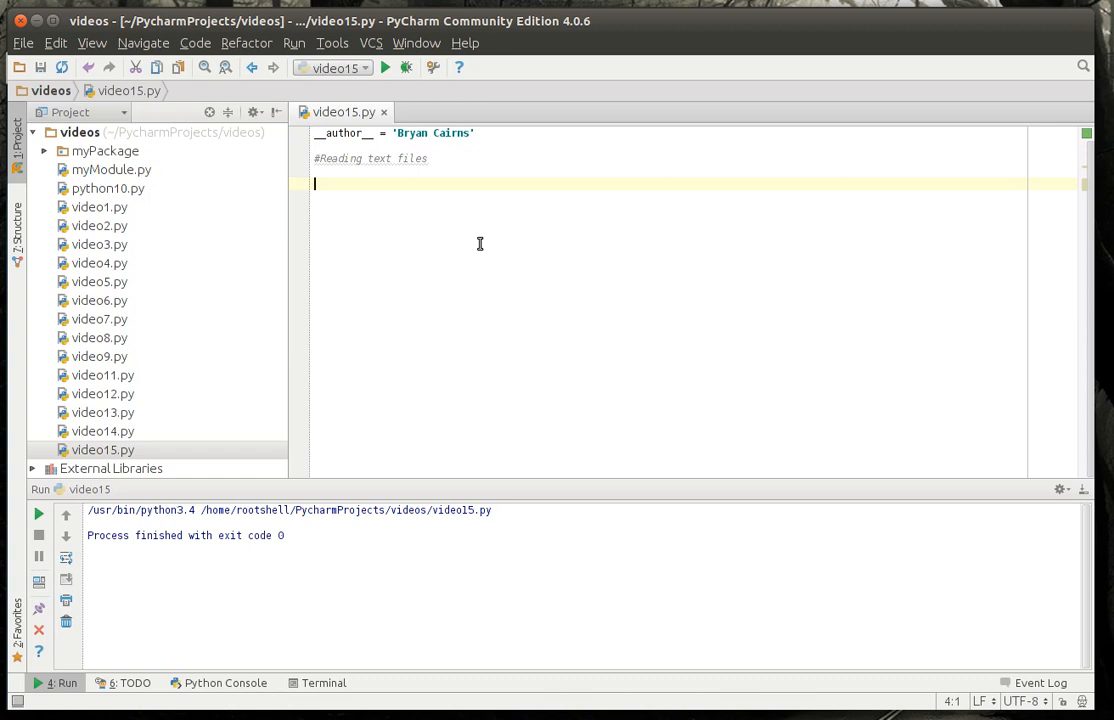
Begin typing 'import' on the line below the '#Reading text files' comment.
{"action": "type", "text": "import os"}
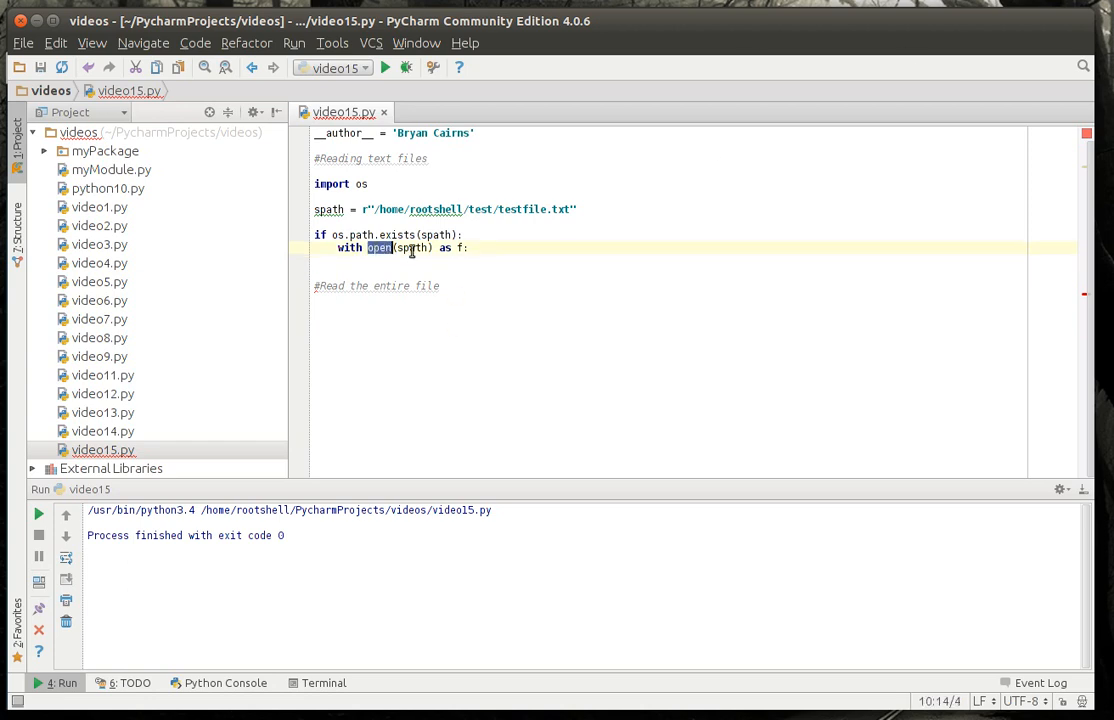
Add print(f.read()) under the '#Read the entire file' comment in the with block.
{"action": "type", "text": "print(f.read())"}
{"action": "type", "text": "print(\"Read the lines, one line at a time...\")"}
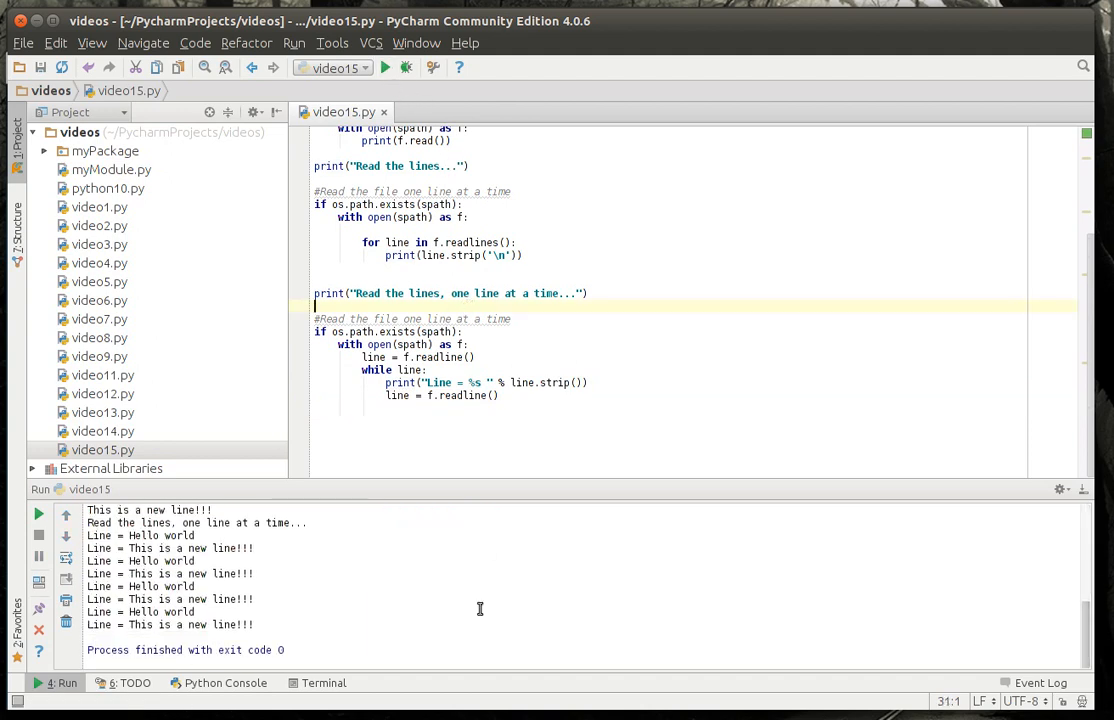
Run video15.py and check the 'Line = ...' output in the Run panel.
{"action": "left_click", "coordinate": [447, 357]}
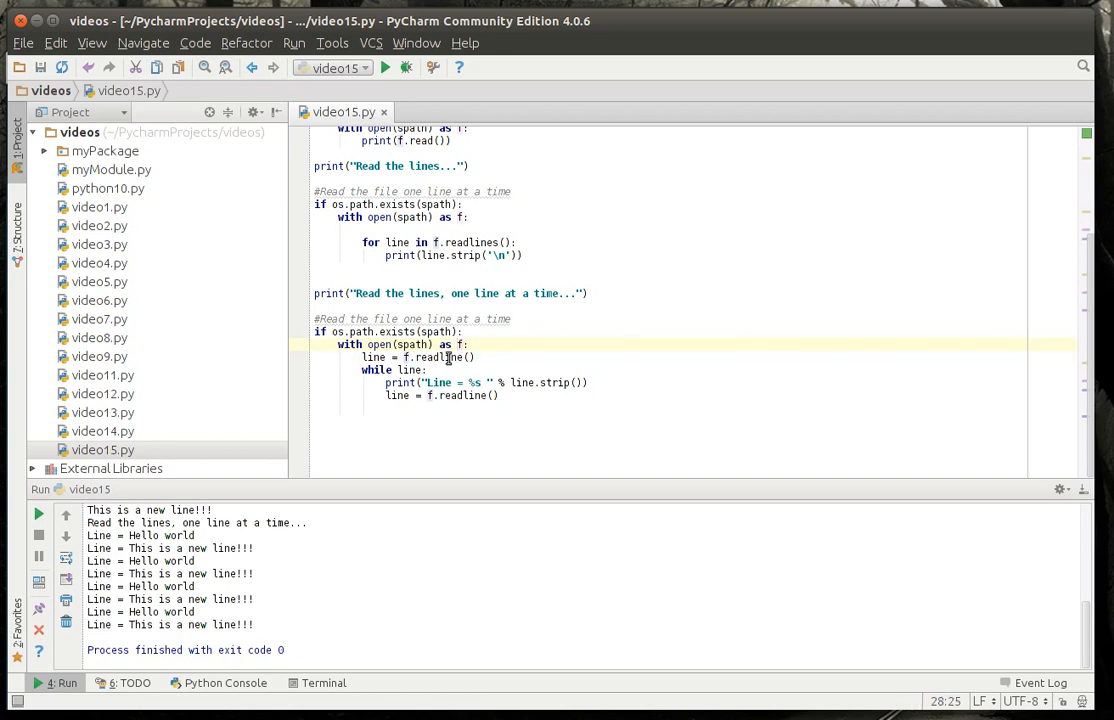